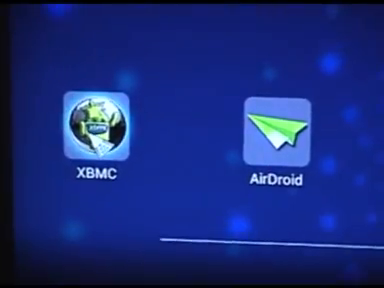
# Start XBMC from its icon on the Android home screen.
pyautogui.click(96, 124)
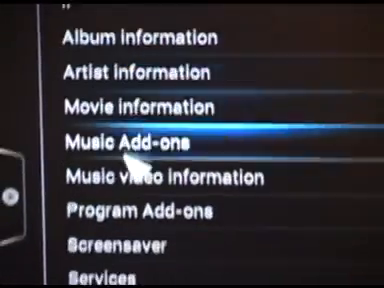
# Move down the add-ons list toward the video add-on to uninstall.
pyautogui.scroll(-3)
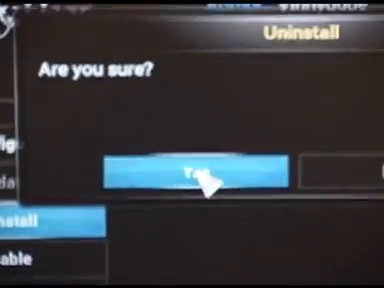
pyautogui.click(184, 172)
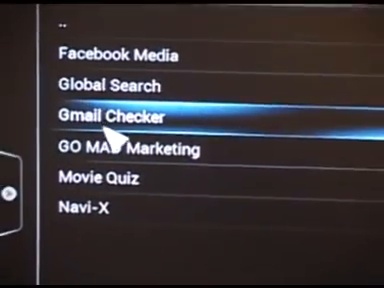
# Select the GO MAX Marketing entry in the Program Add-ons list.
pyautogui.press('Down')
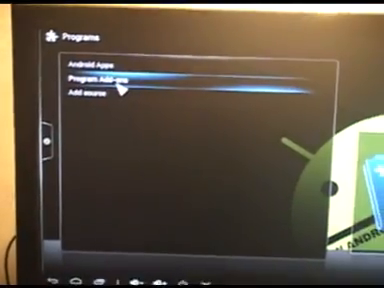
# Confirm removal of GO MAX Marketing and go back to the Programs view.
pyautogui.click(100, 76)
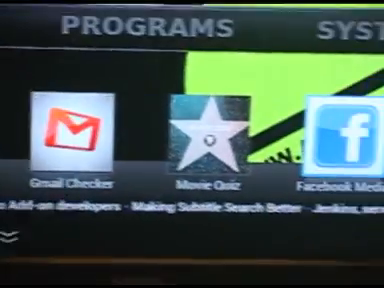
# Scroll the Programs shelf to check GO MAX Marketing is gone.
pyautogui.hscroll(-3)
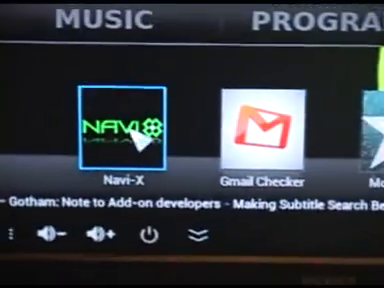